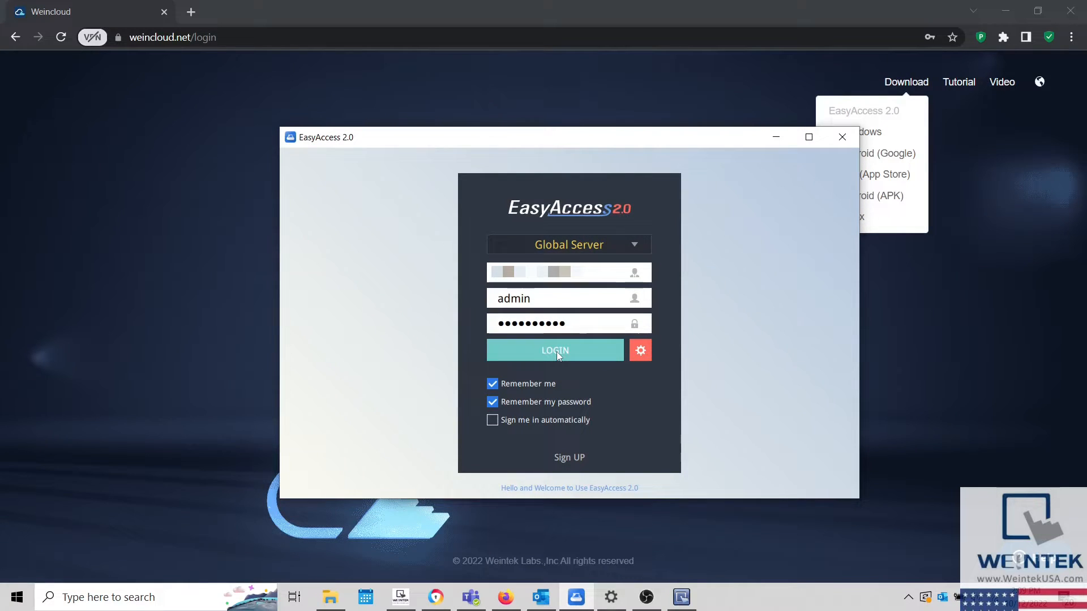
Log in to the EasyAccess 2.0 account to list My HMI and three offline devices
left_click(554, 350)
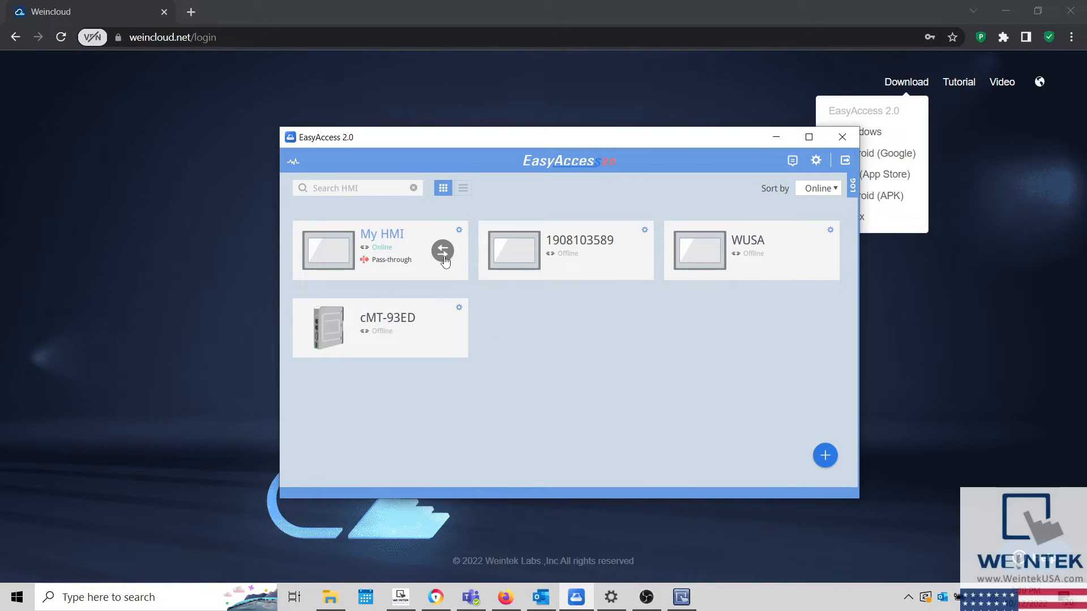
Connect to My HMI until it shows Connected with virtual IP 10.7.76.86
left_click(443, 250)
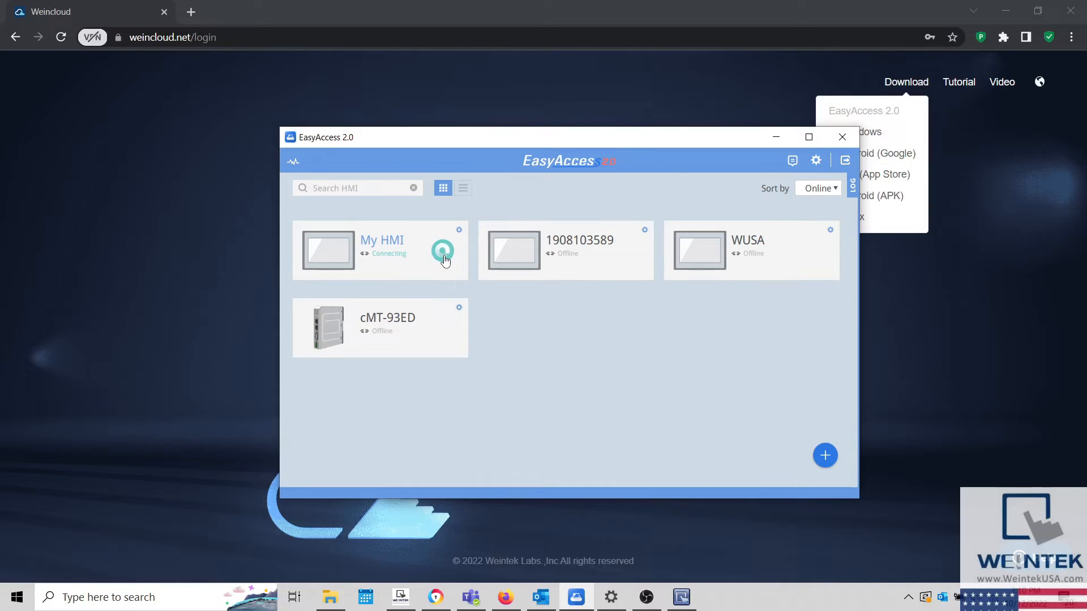
left_click(442, 251)
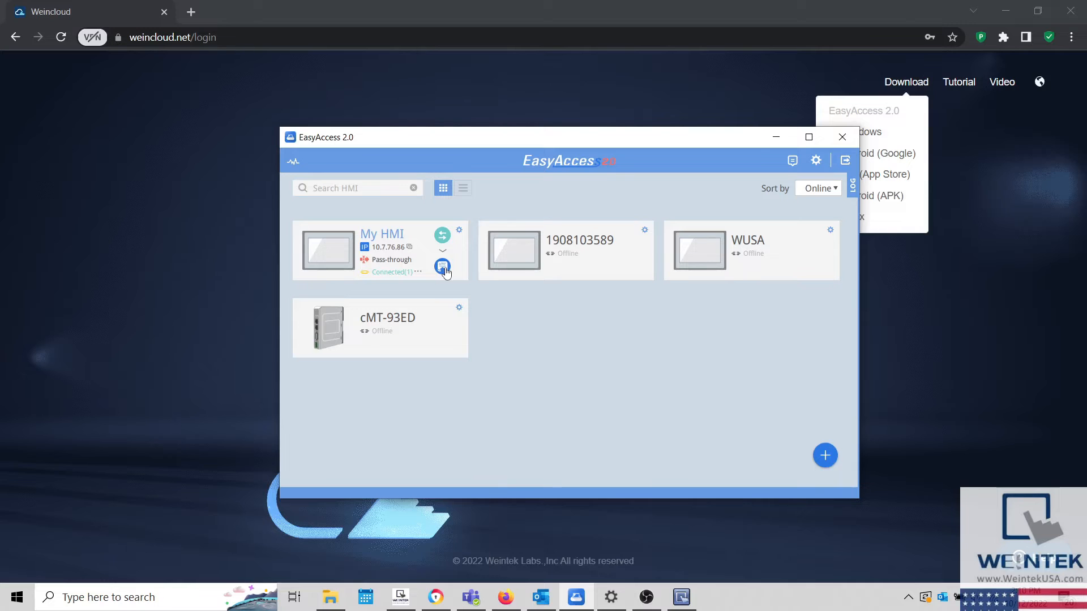
View My HMI's Choose Your Token screen in cMT Viewer with the password, then close it
left_click(442, 268)
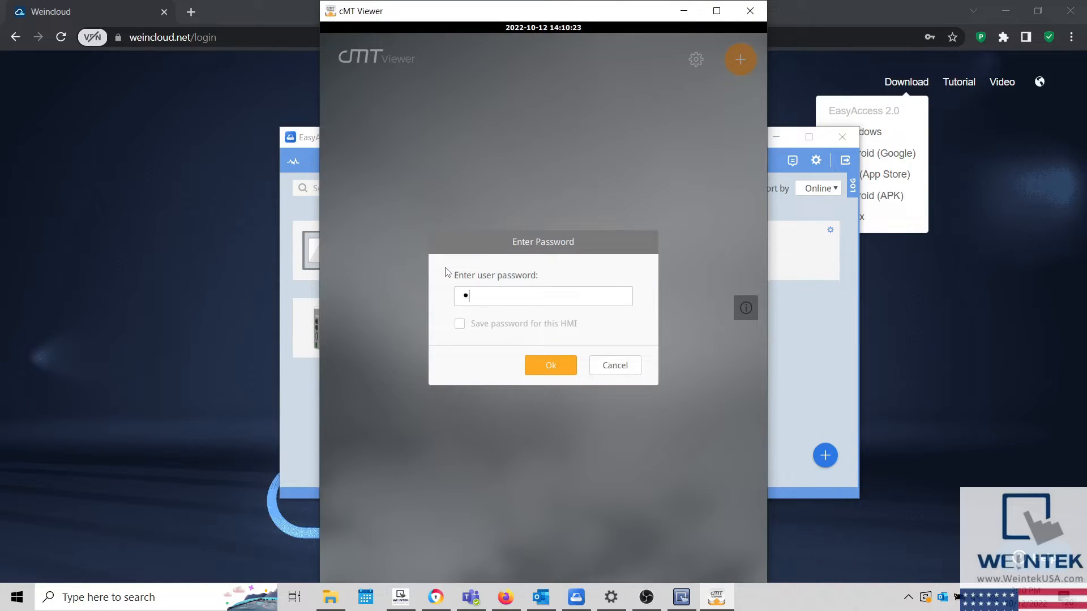
left_click(550, 365)
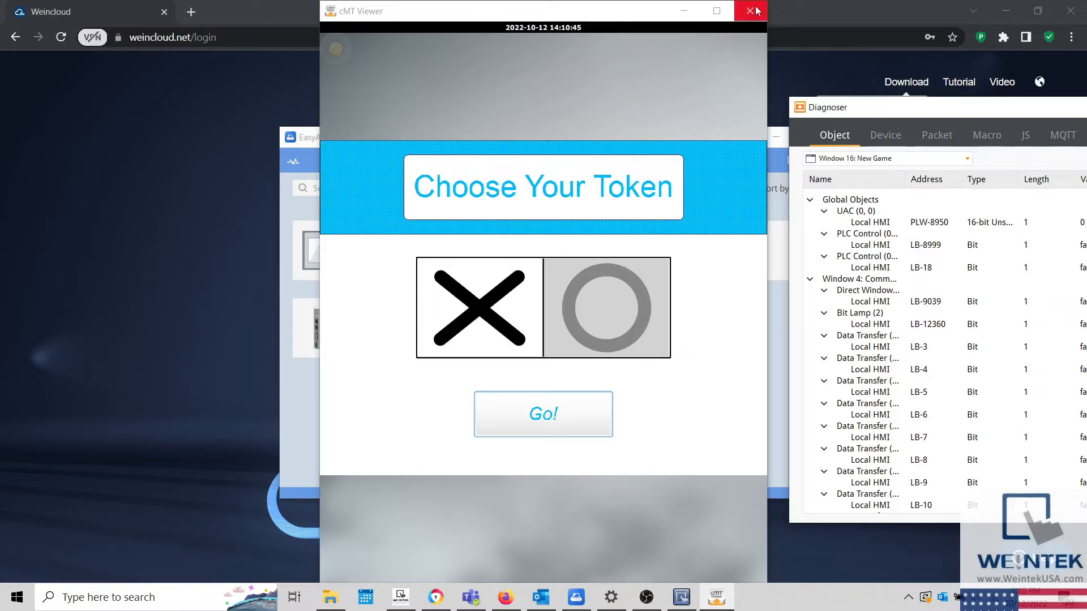
left_click(748, 12)
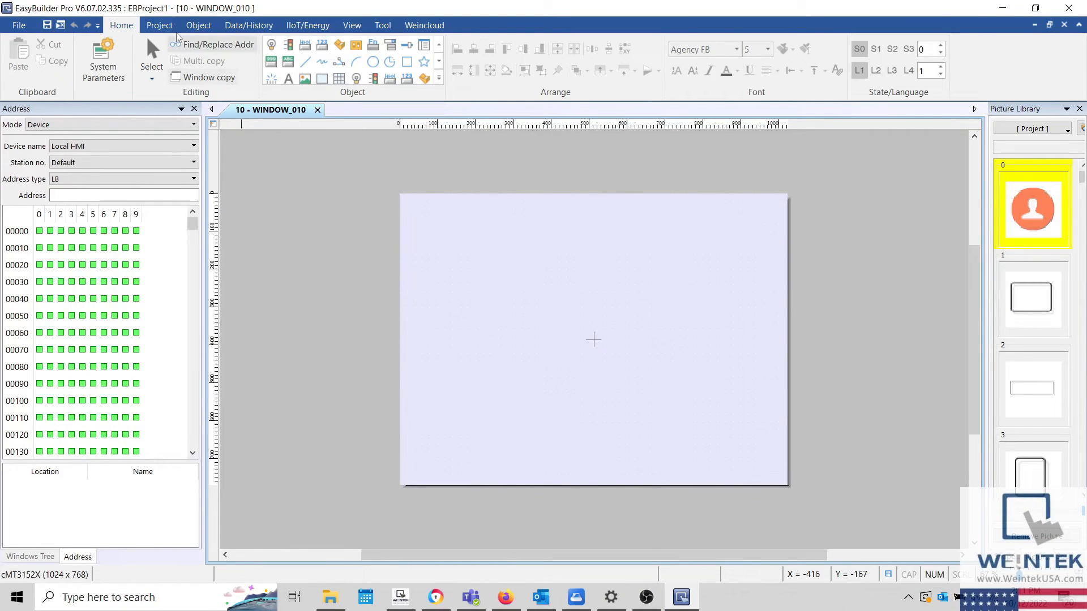
Show EasyBuilder Pro's Project tab, then the File menu with upload-from-HMI command
left_click(159, 25)
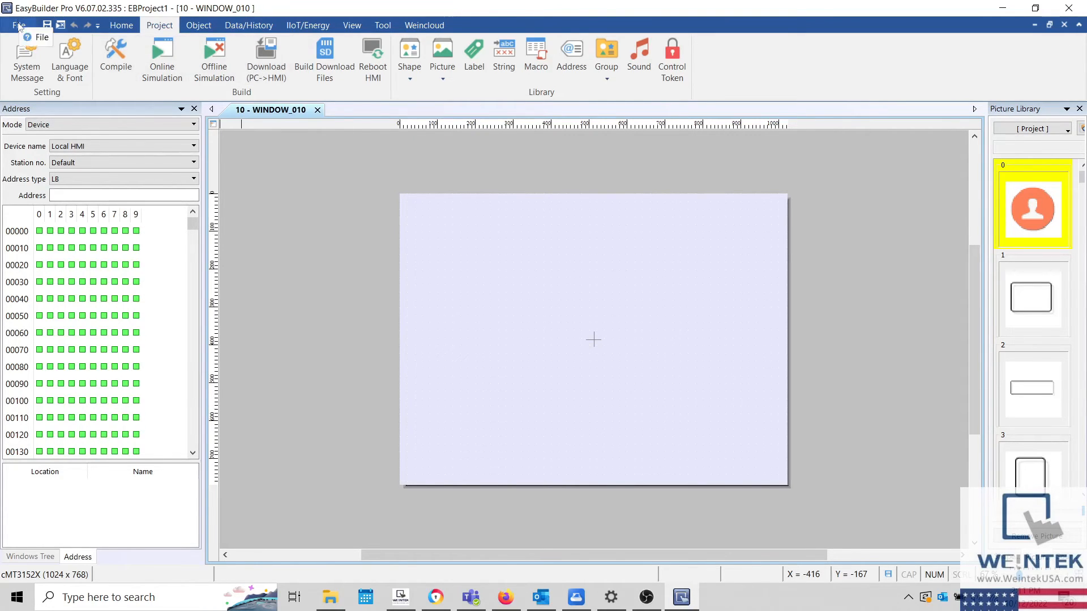
left_click(19, 25)
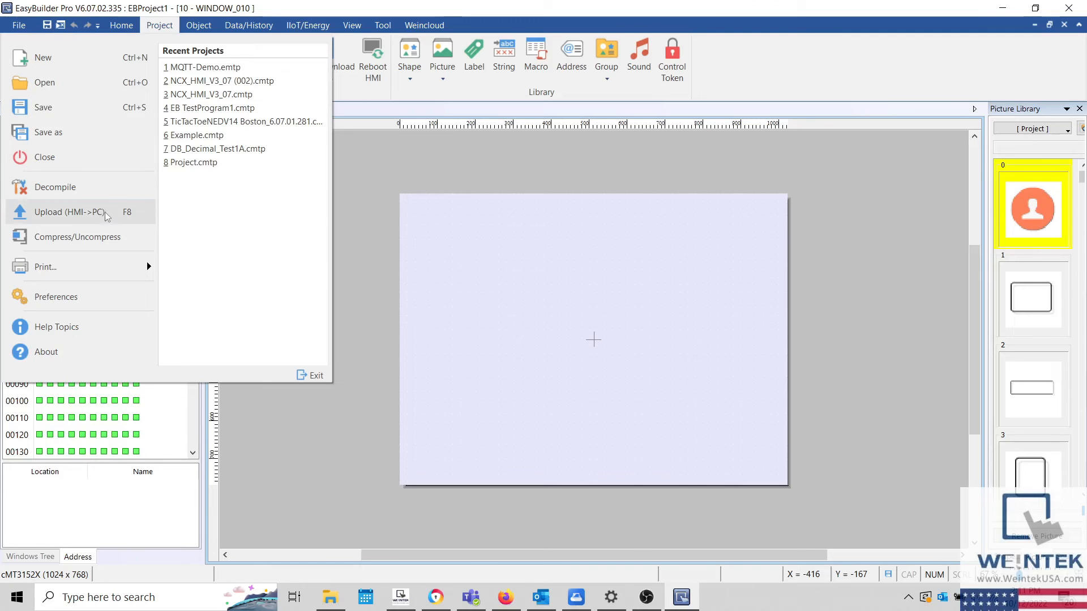
Upload the project from HMI to PC using IP 10.7.76.86
left_click(68, 213)
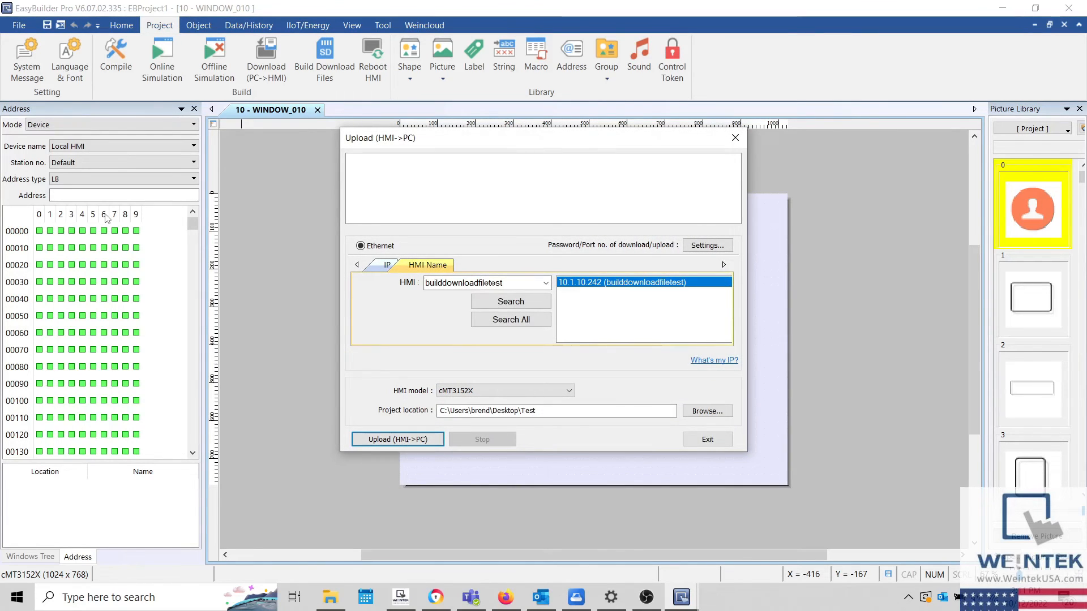
left_click(387, 265)
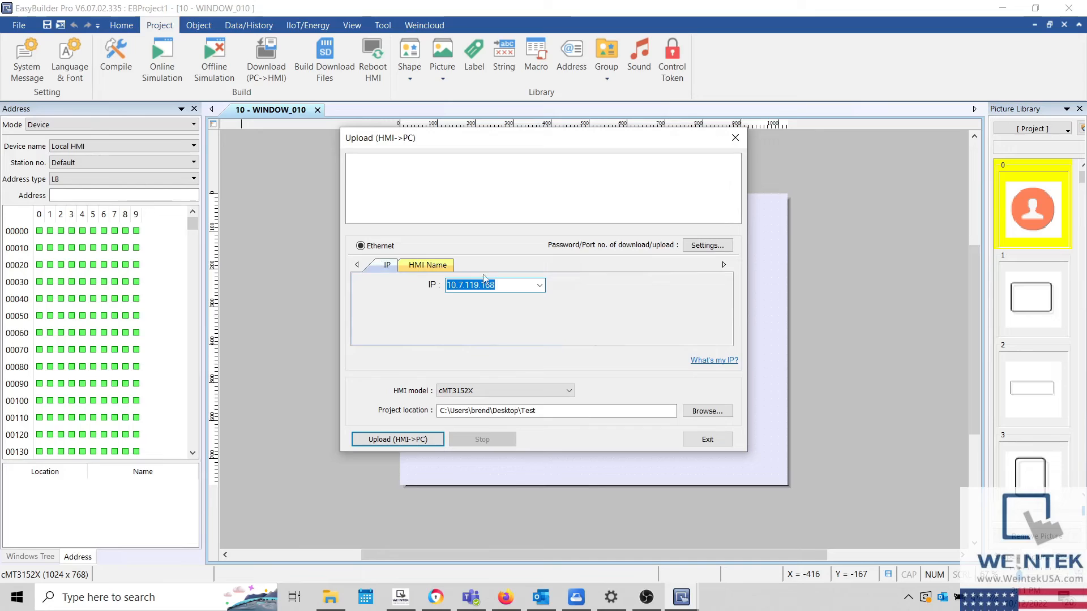
mouse_move(430, 290)
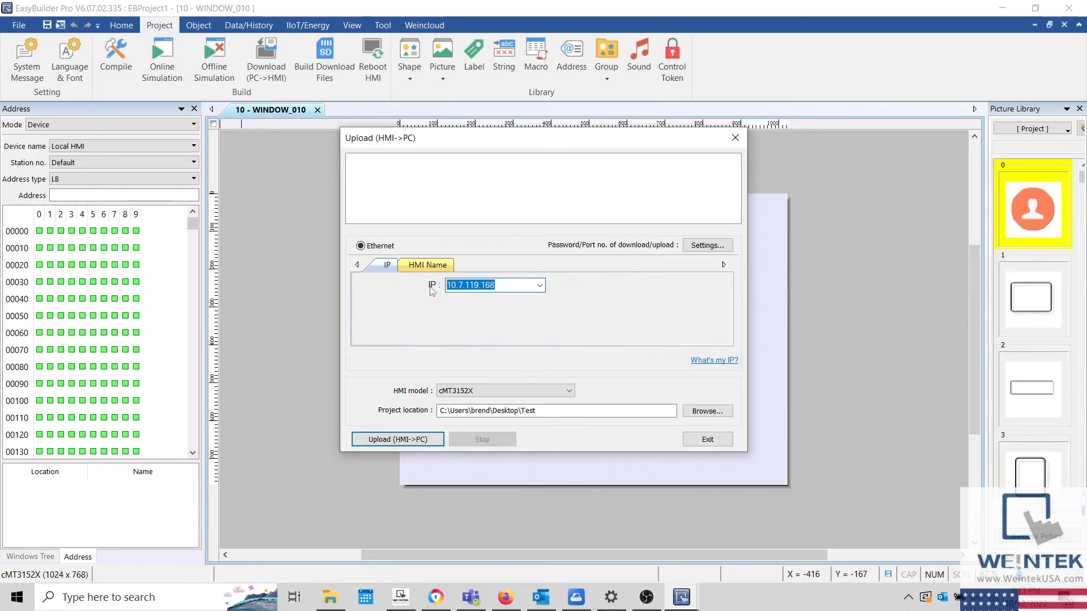
type("10.7.76.86")
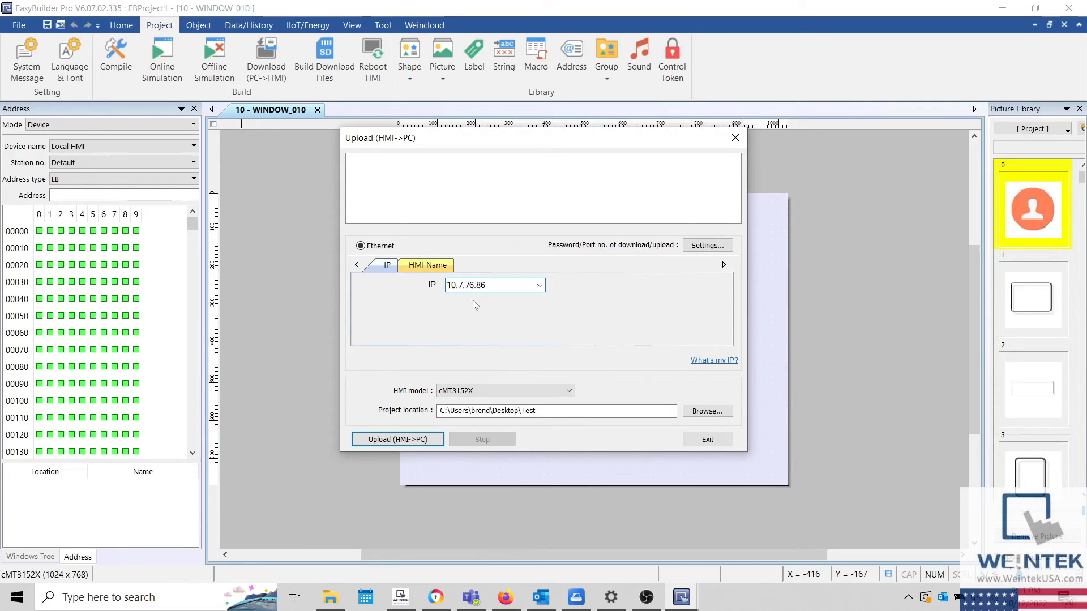
left_click(397, 438)
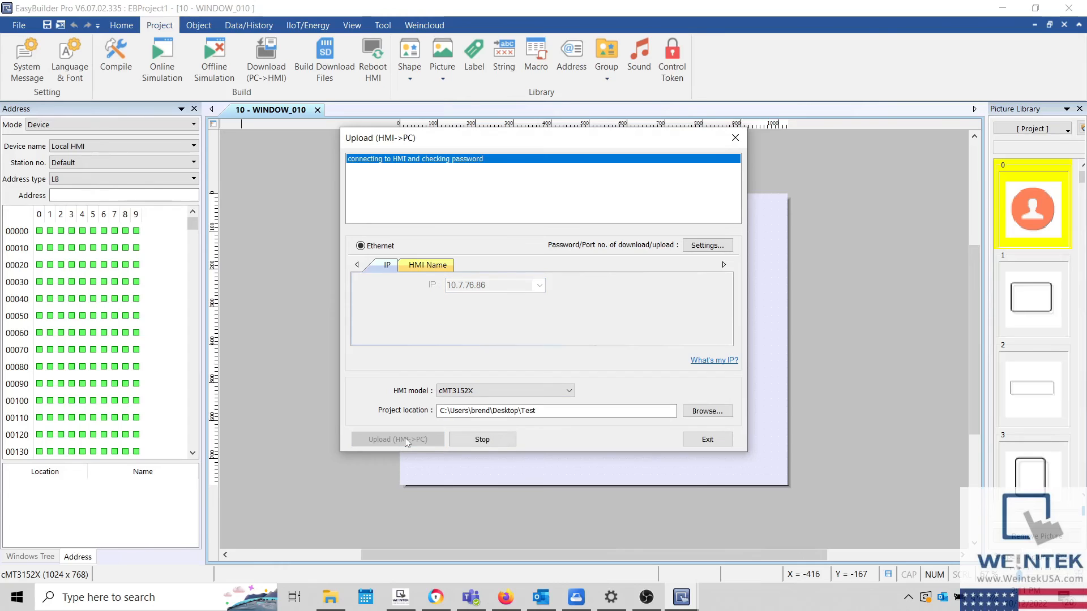